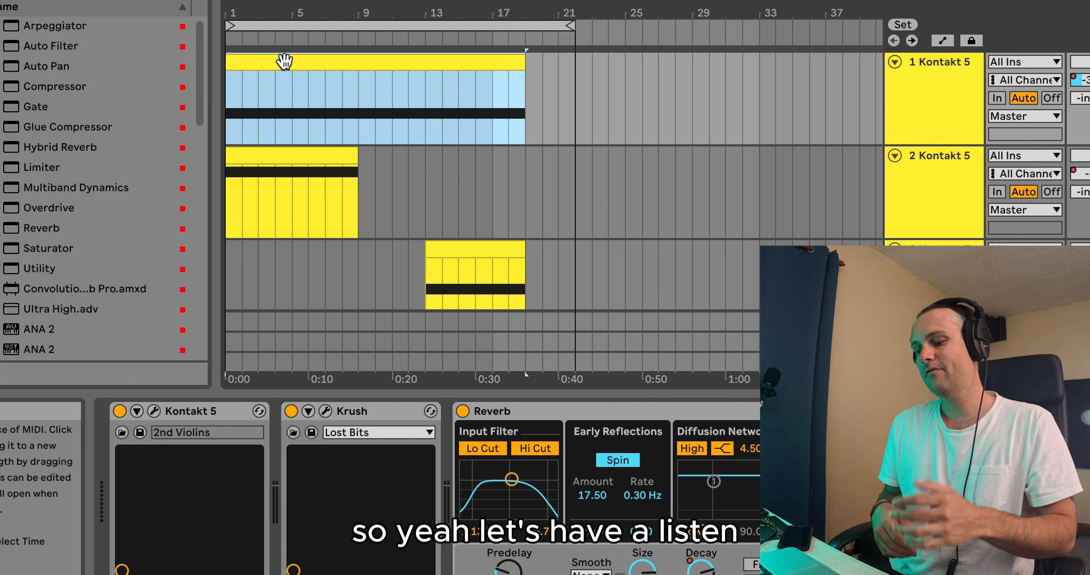
mouse_move(142, 408)
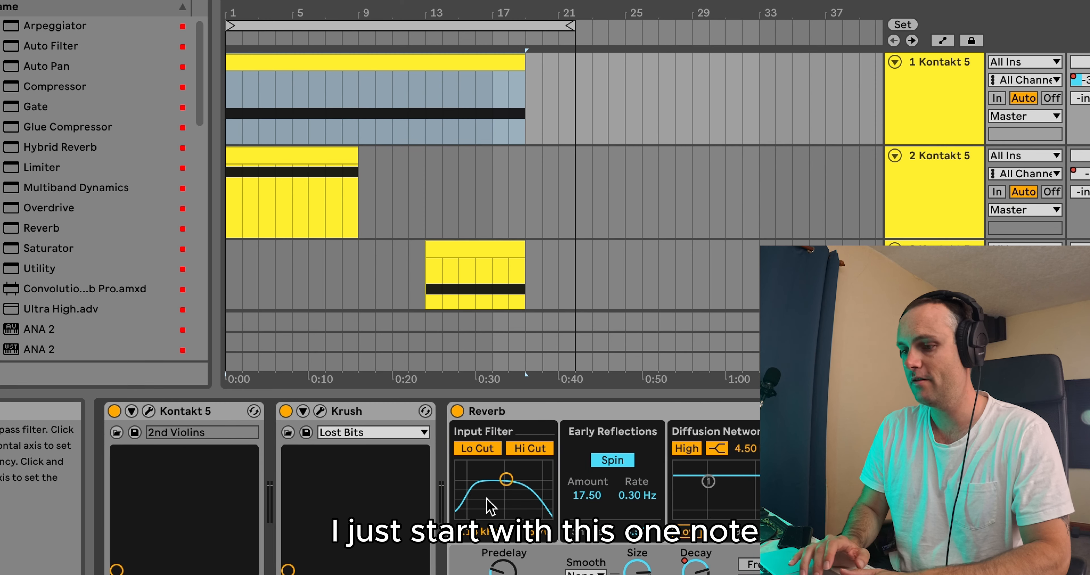
Step: Switch track 2's automation chooser from Track Volume to Track Panning
click(211, 412)
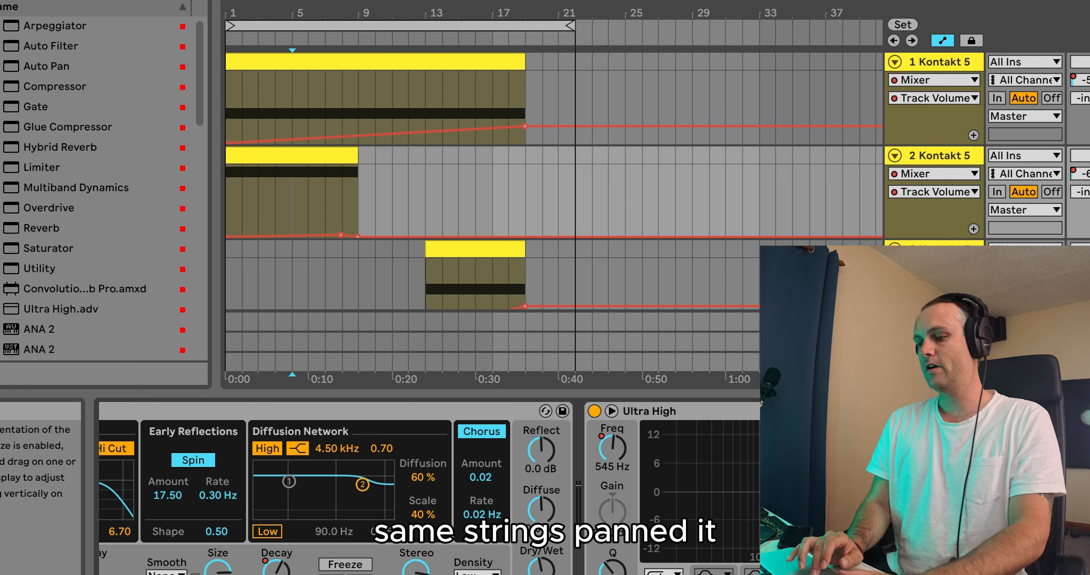
click(938, 192)
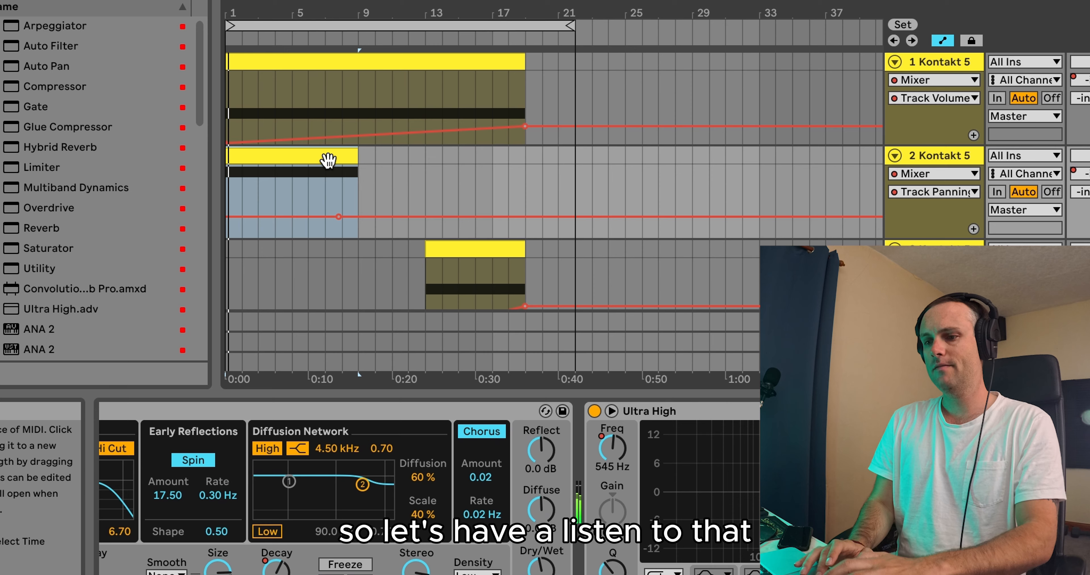
scroll(down, 3)
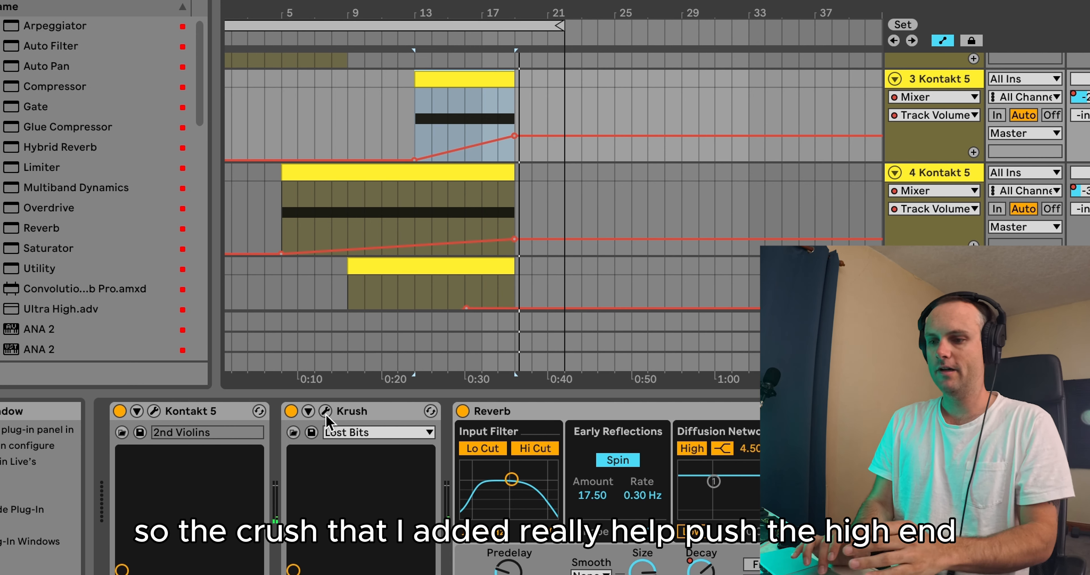
Step: Bring tracks 4-6 into view with the Ultra High EQ boosting around 395 Hz
click(325, 411)
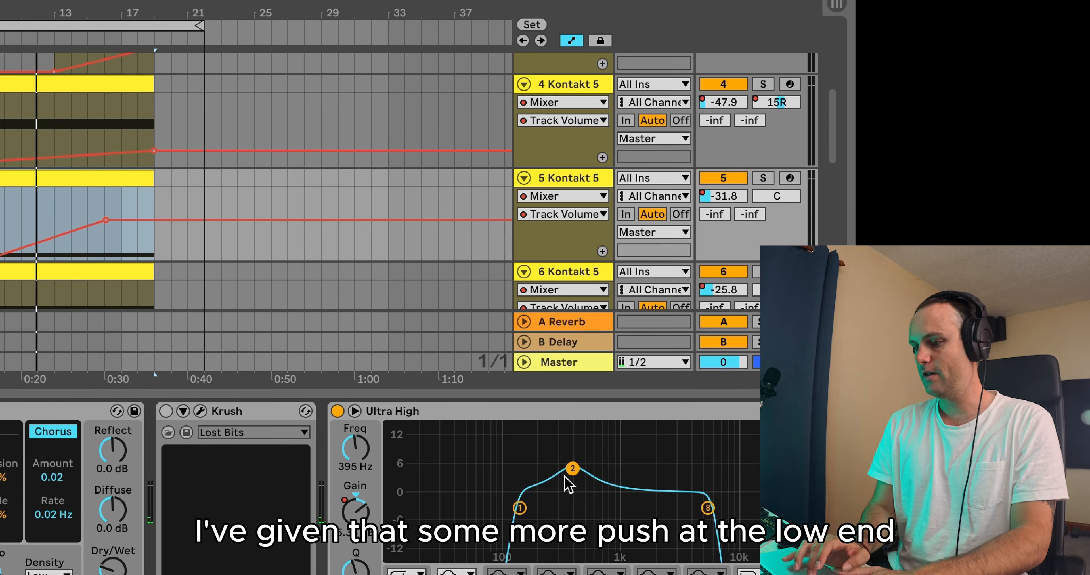
mouse_move(256, 332)
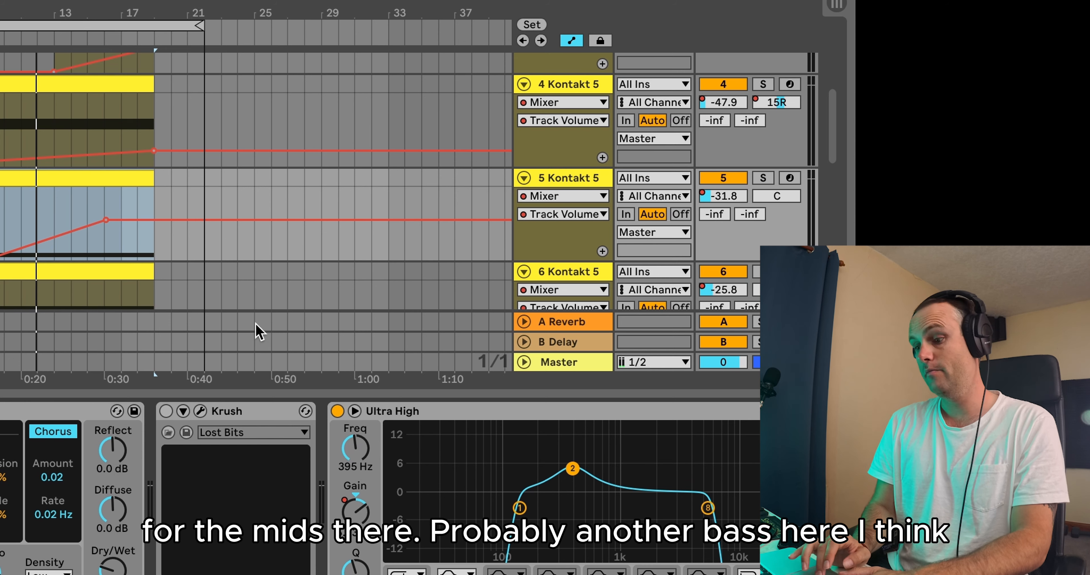